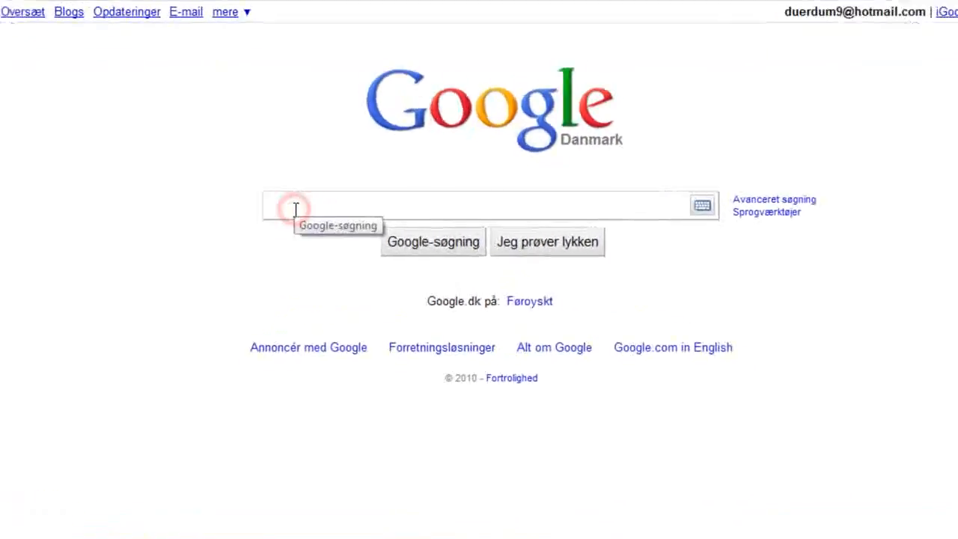
Step: Search for RealPlayer and download RealPlayer SP from its download page
text(Rea)
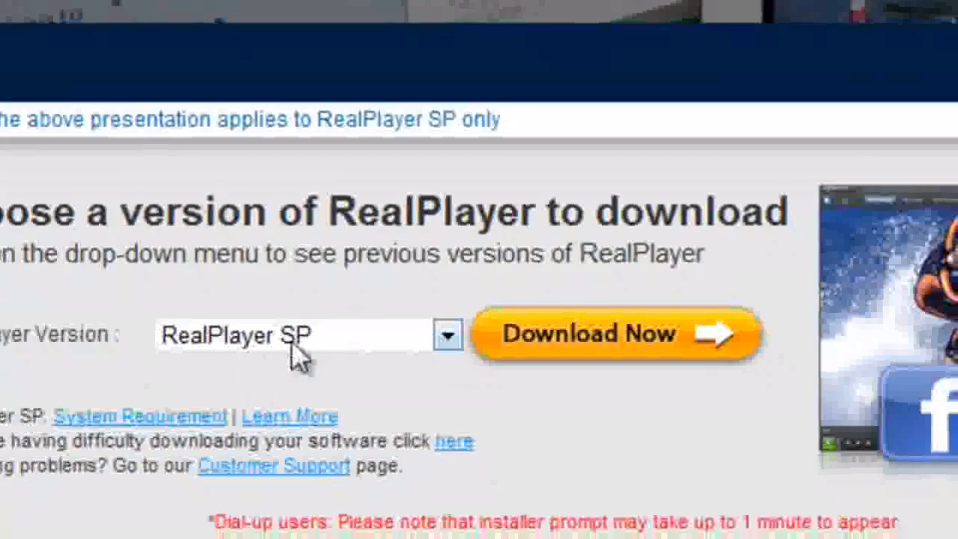
click(447, 334)
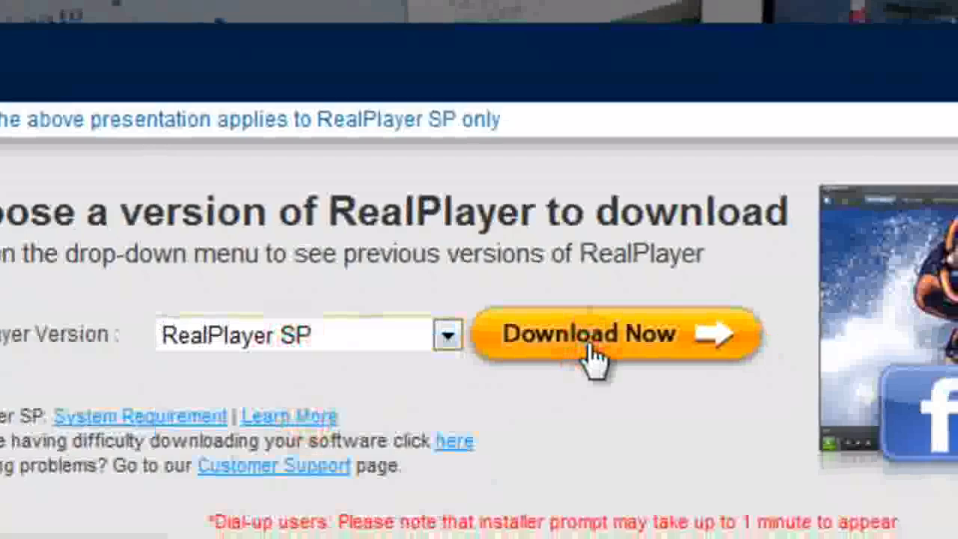
click(613, 333)
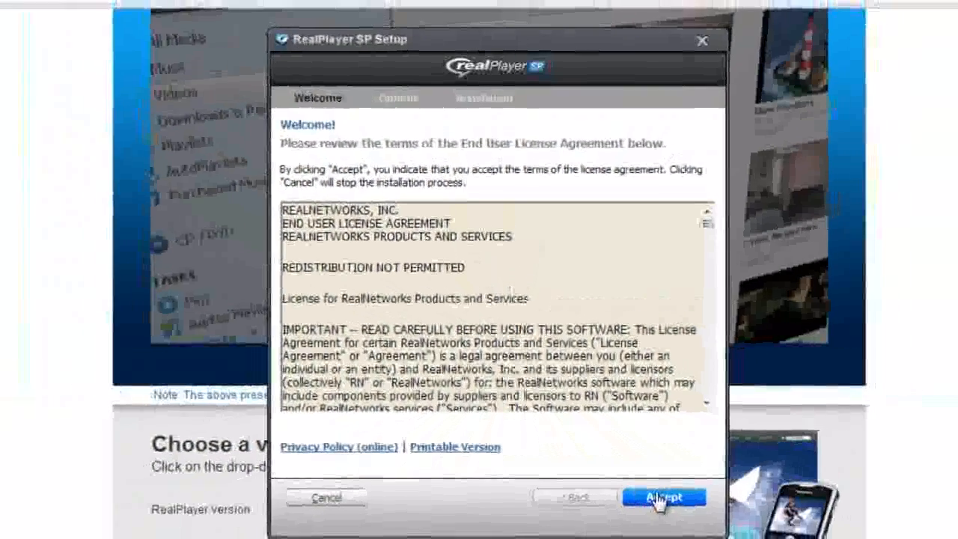
Step: Accept the licence, untick the Free Movies & Games desktop shortcut, and start installing
click(663, 497)
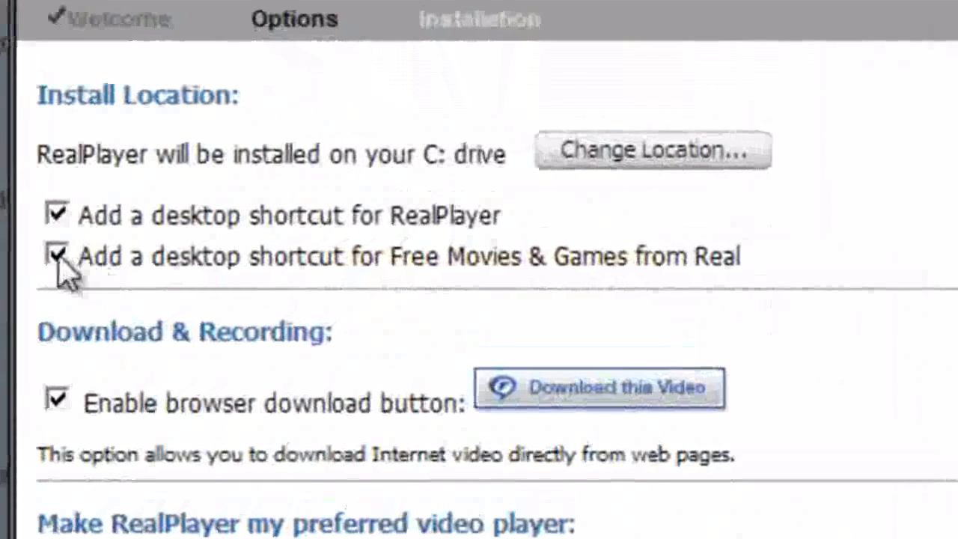
click(56, 255)
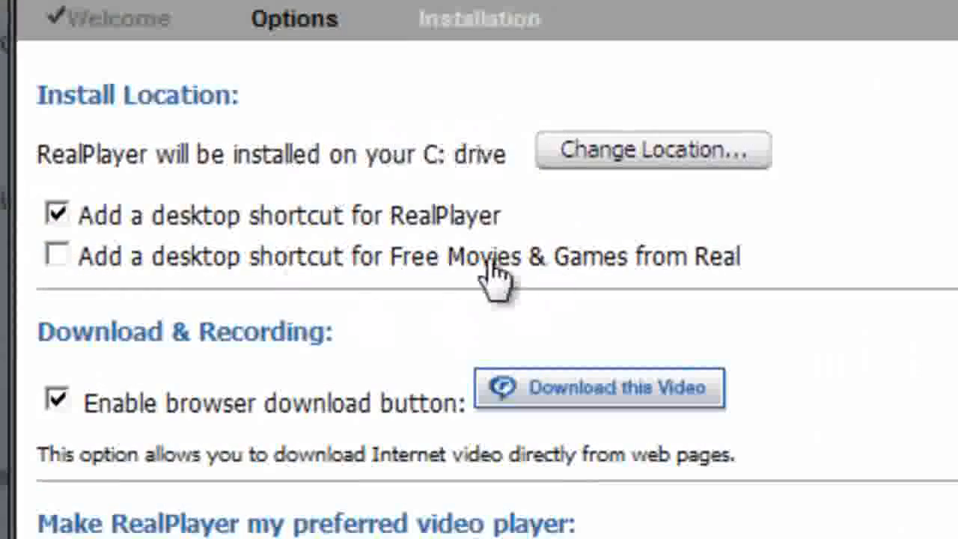
mouse_move(12, 449)
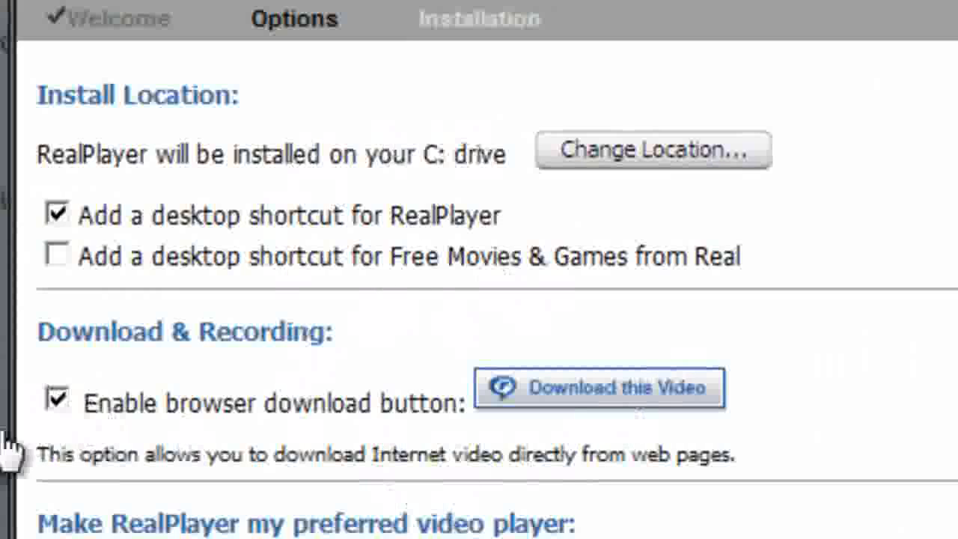
mouse_move(542, 416)
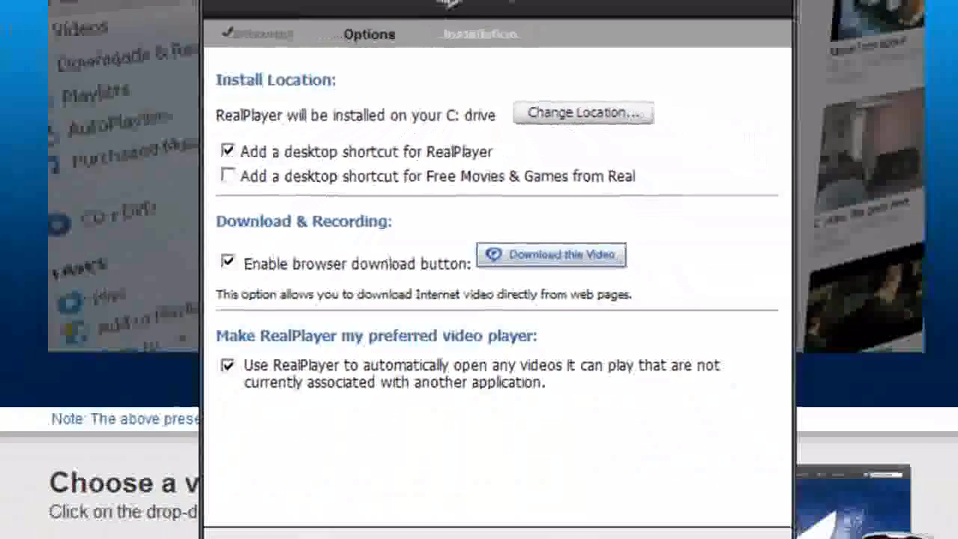
click(696, 521)
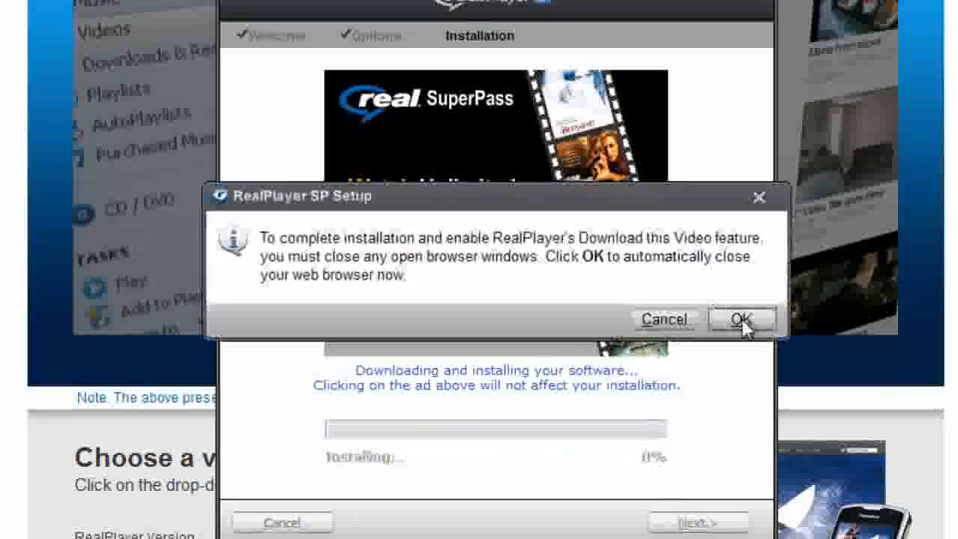
Step: Allow setup to close the browser windows and complete the RealPlayer SP installation
click(741, 319)
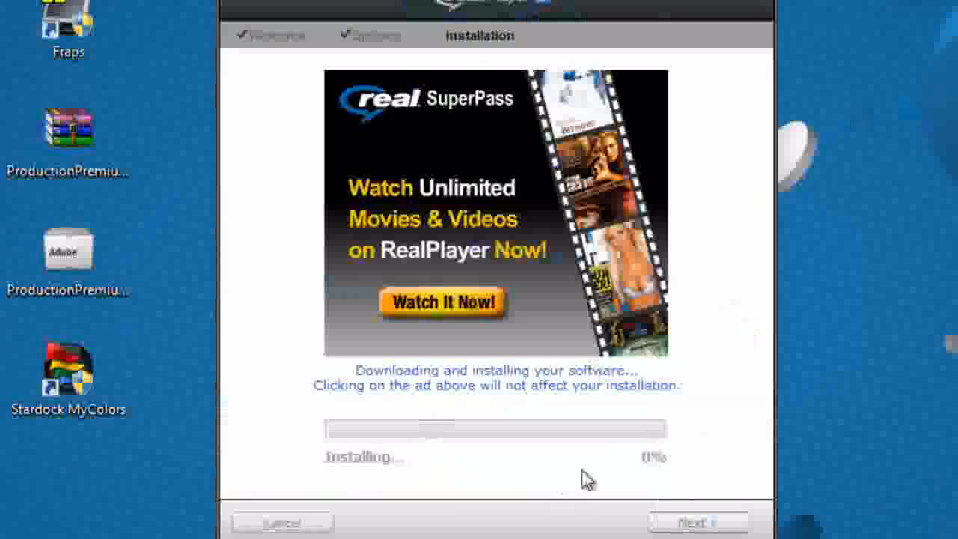
click(442, 303)
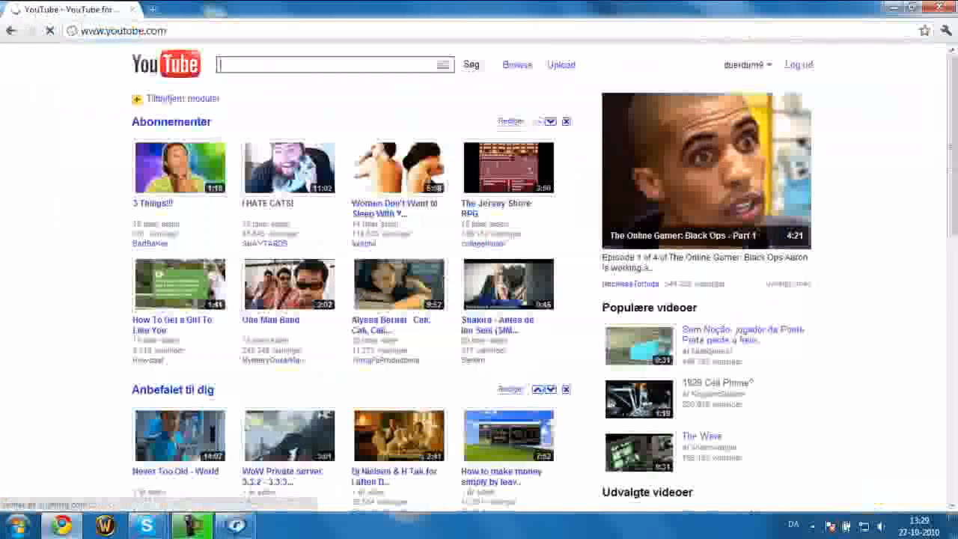
Step: Open the '3 Things!!!' YouTube video and save it with RealPlayer's Download this Video
click(50, 31)
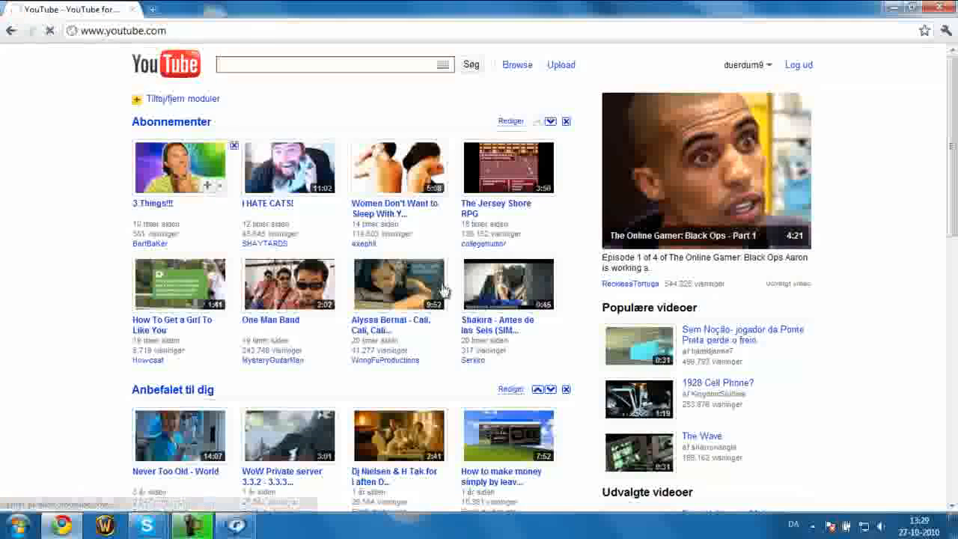
click(180, 167)
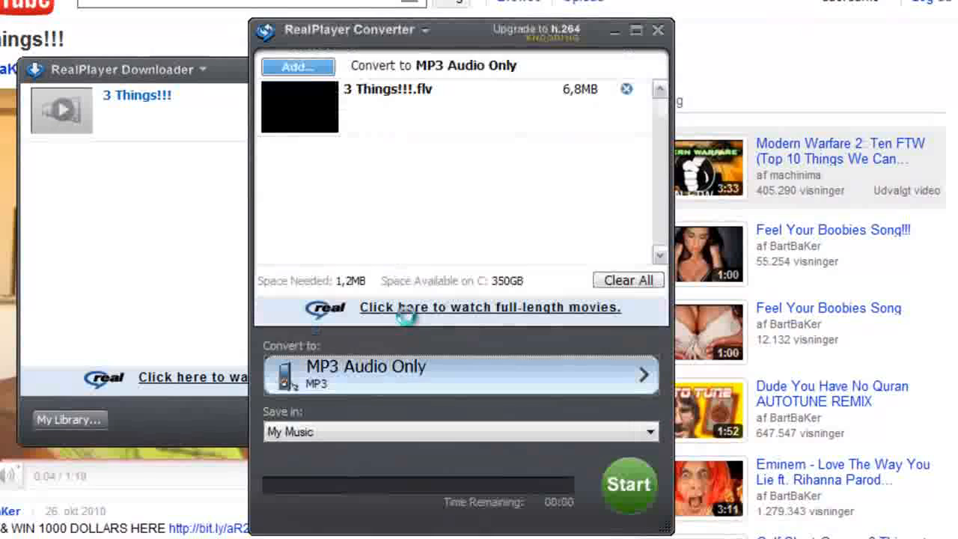
Step: Show all devices and formats and pick MP3 Audio Only as the output
click(460, 374)
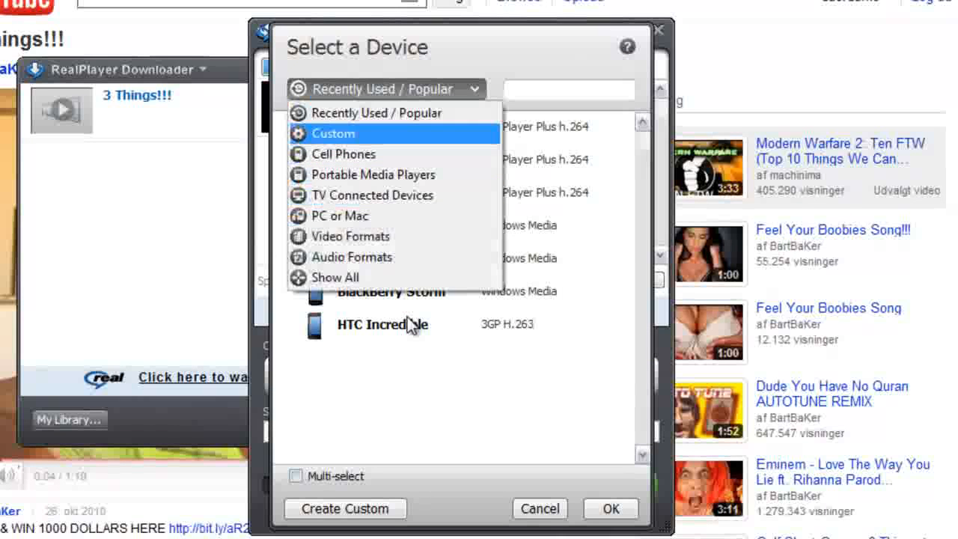
click(335, 277)
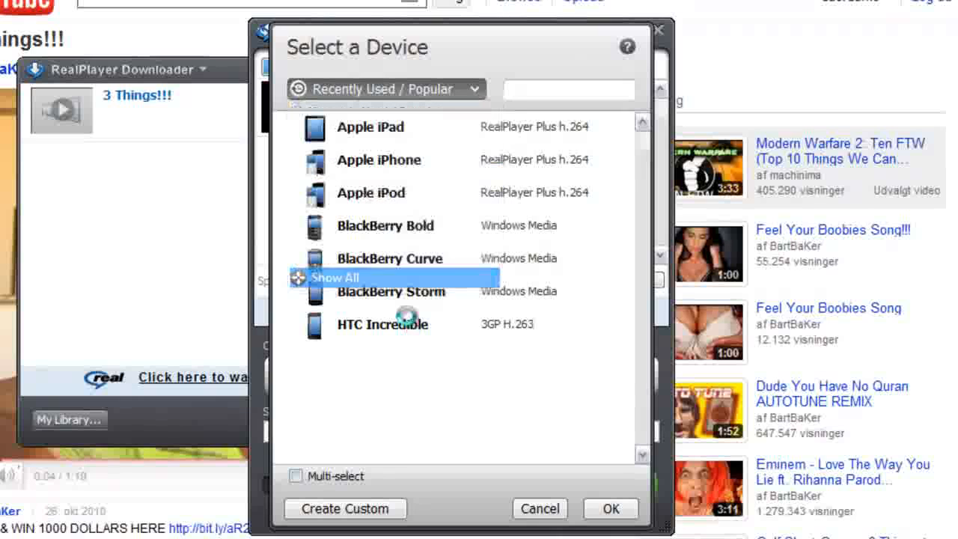
click(335, 277)
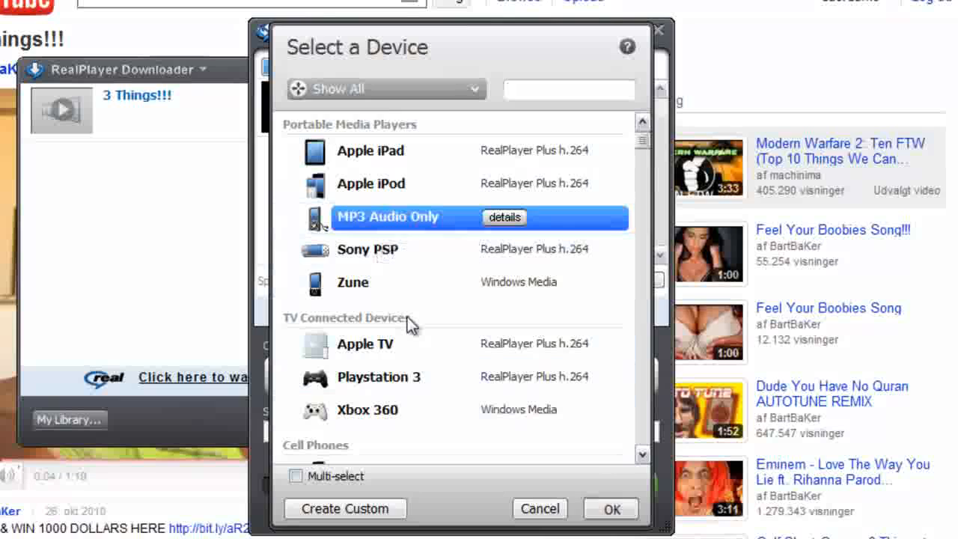
click(611, 509)
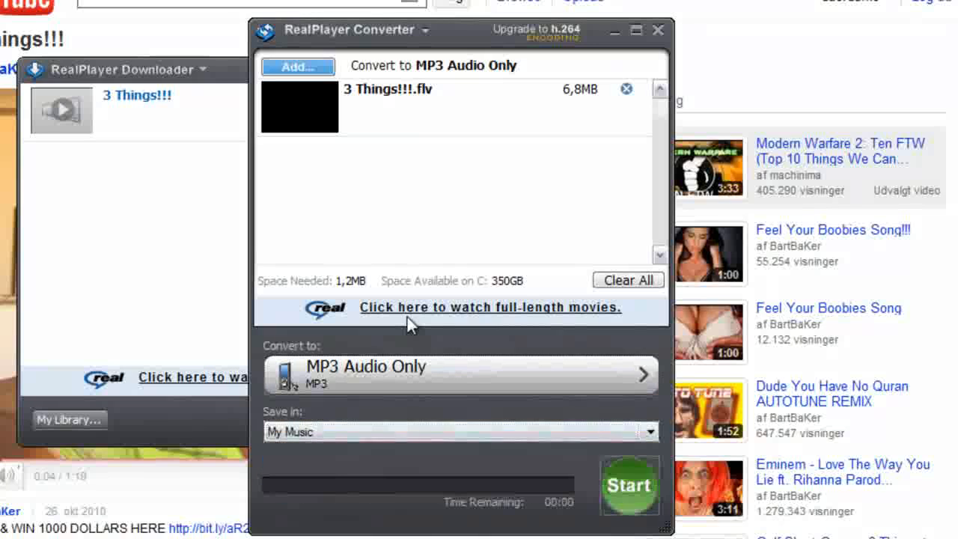
Step: Convert '3 Things!!!.flv' to MP3 and dismiss the Conversion Complete message
click(630, 485)
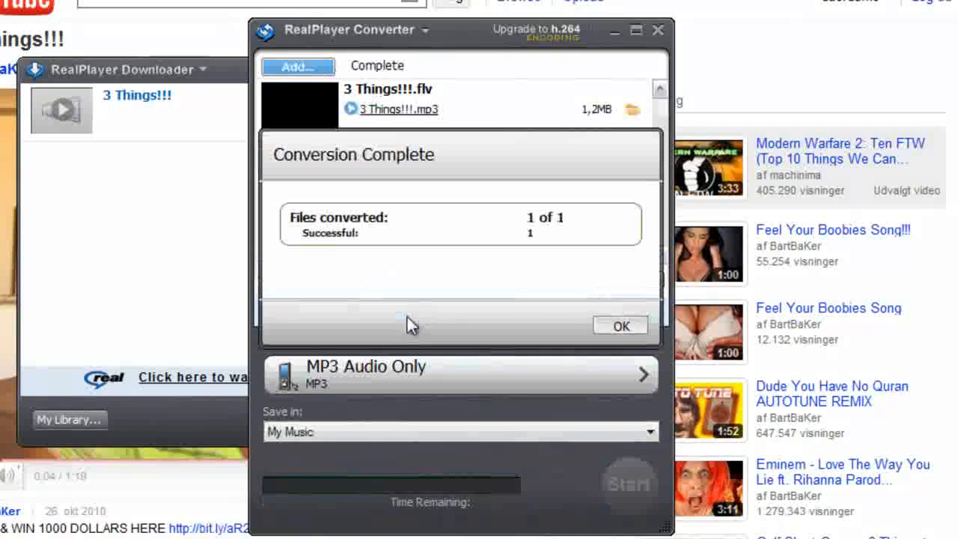
click(620, 324)
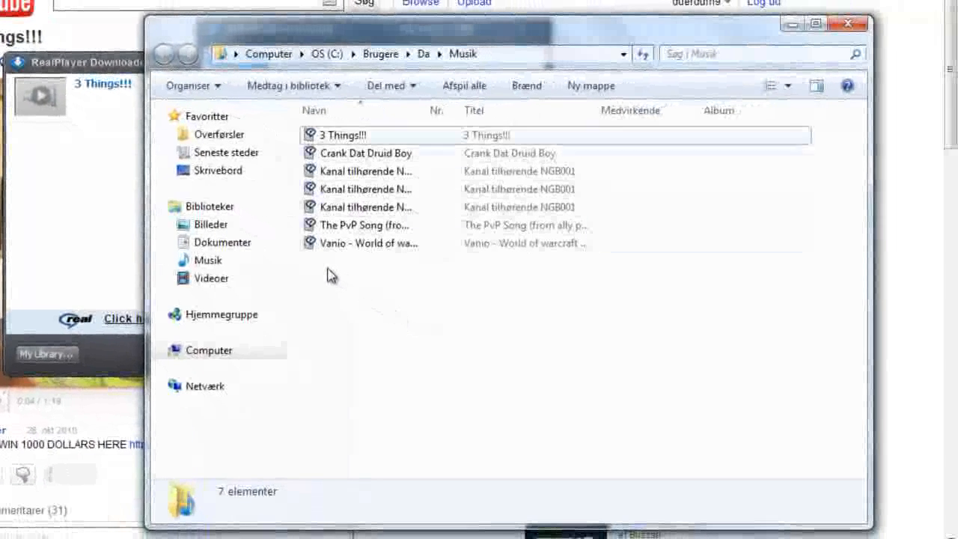
Step: Open '3 Things!!!' from the Music folder so it plays in RealPlayer
click(343, 134)
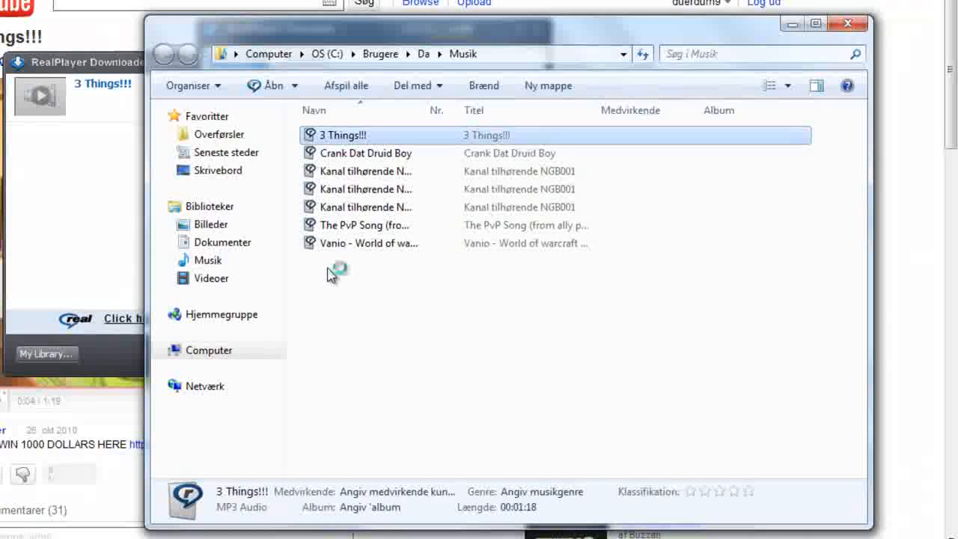
mouse_move(332, 275)
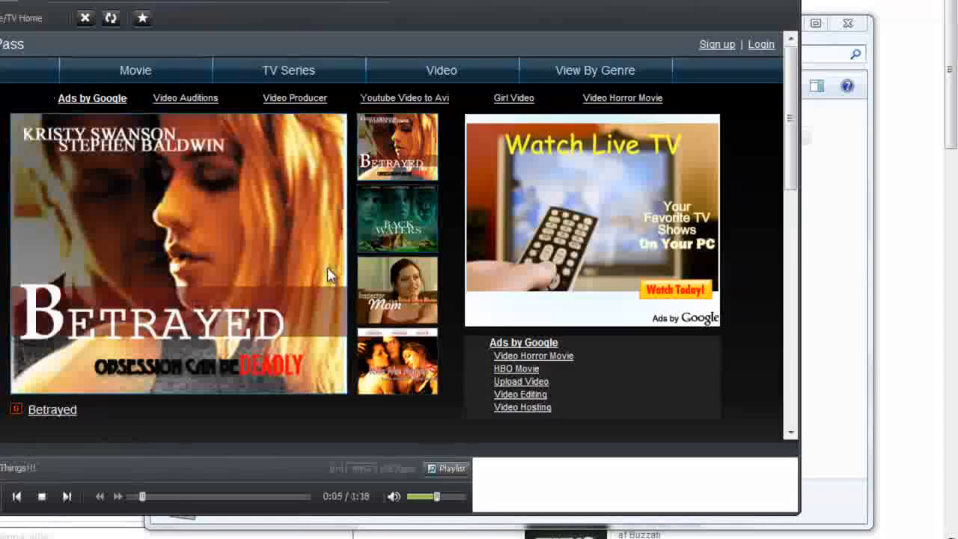
scroll(down, 3)
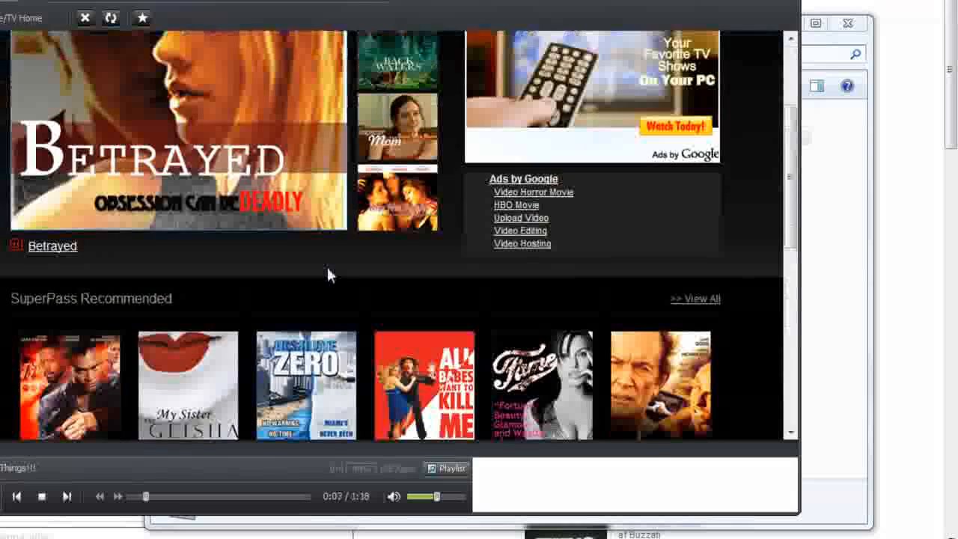